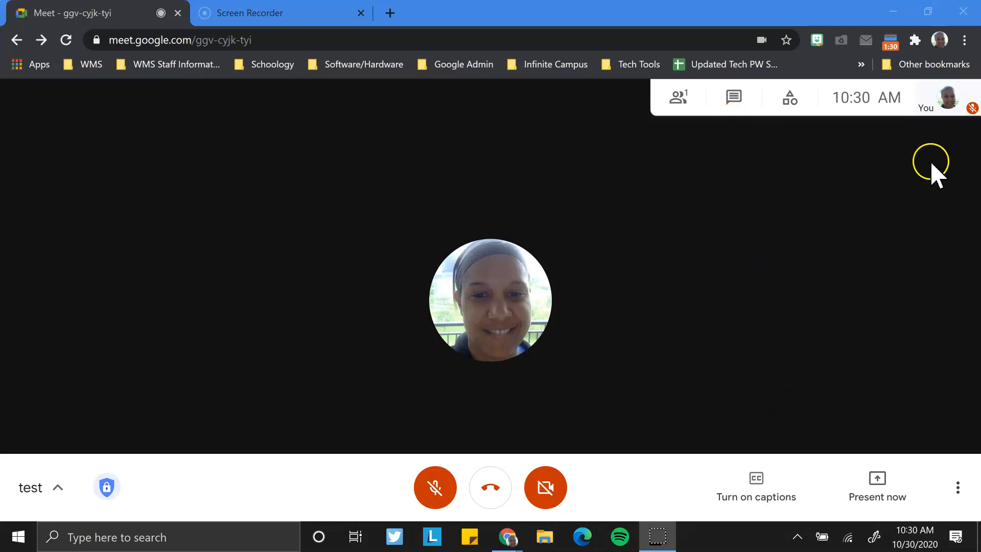
Step: Bring up the Present now menu listing entire screen, window, or Chrome tab options
{"action": "left_click", "coordinate": [732, 97]}
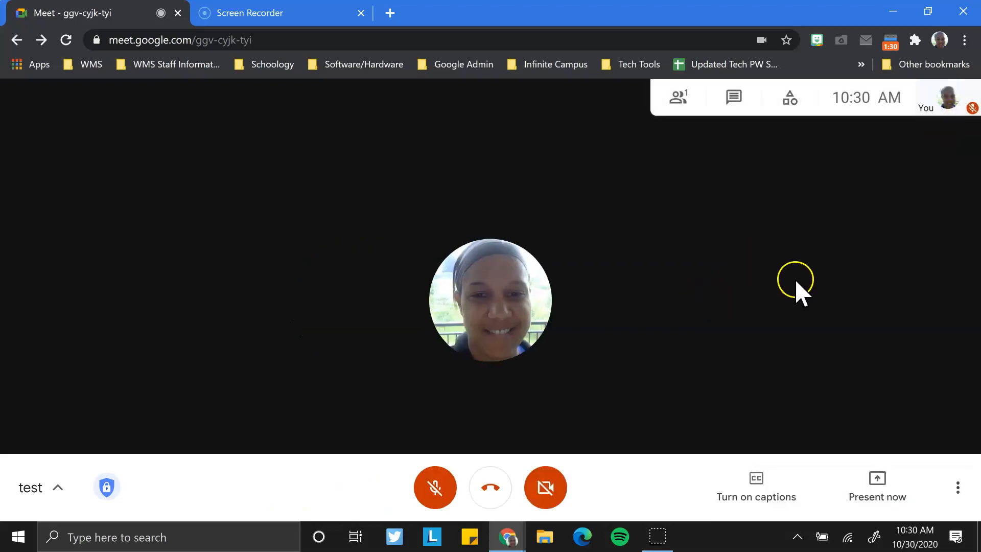
{"action": "mouse_move", "coordinate": [804, 241]}
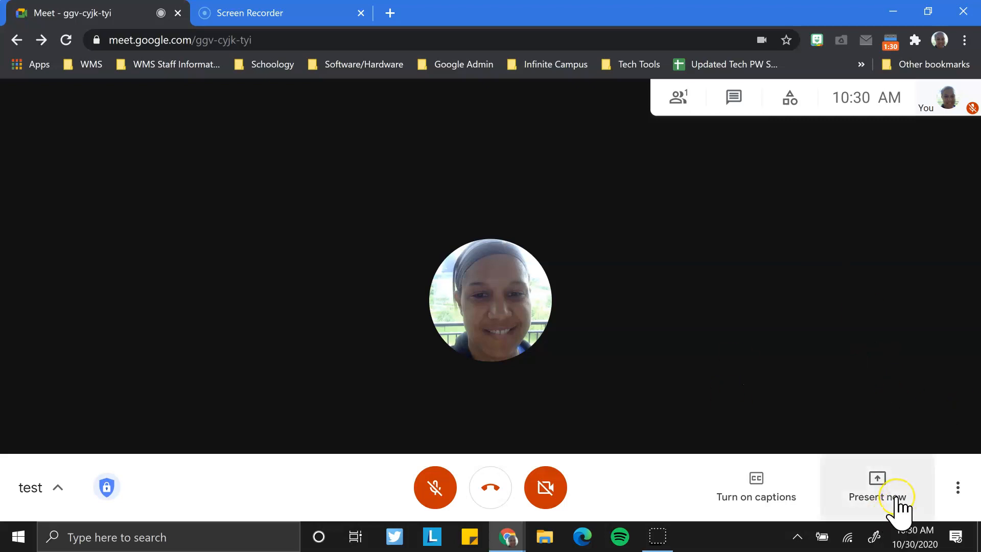
{"action": "mouse_move", "coordinate": [905, 498]}
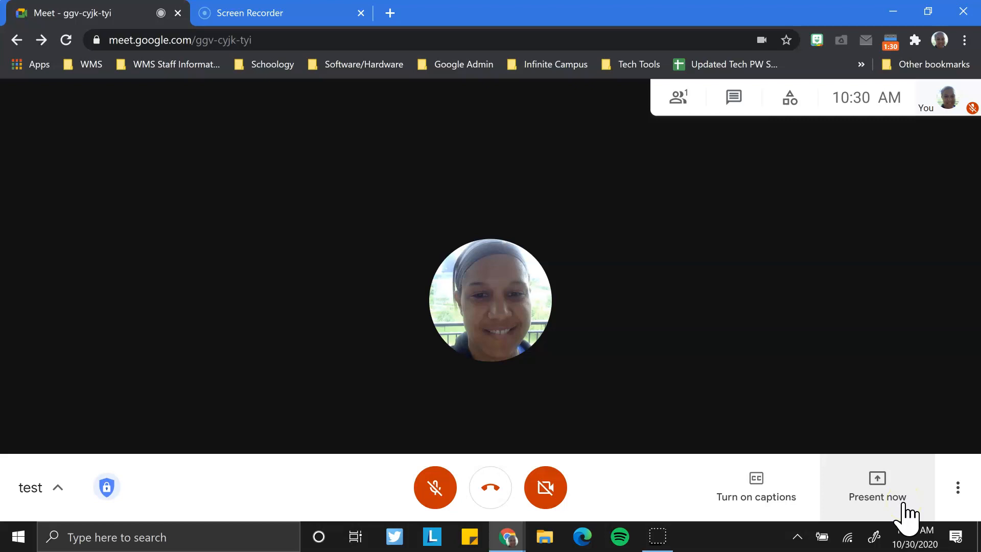
{"action": "mouse_move", "coordinate": [895, 501]}
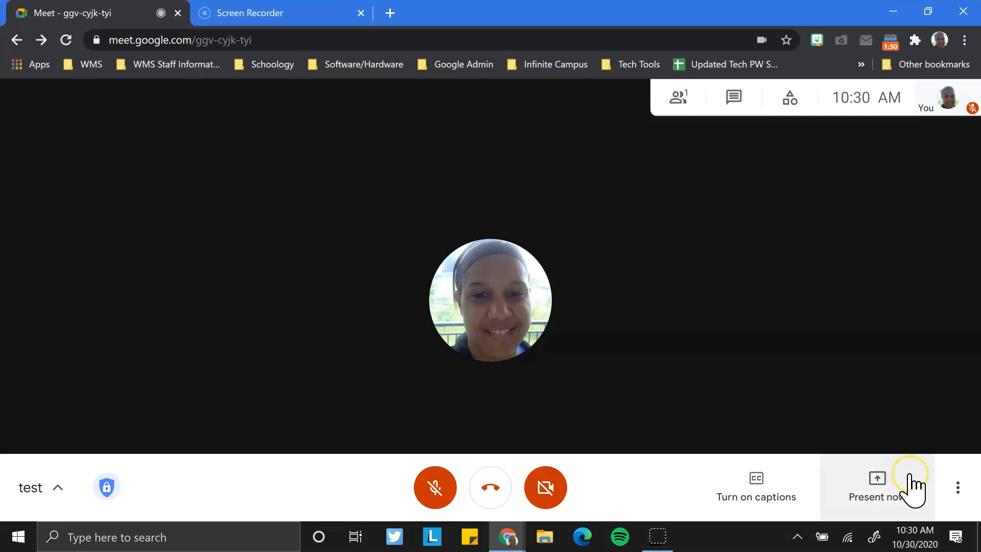
{"action": "left_click", "coordinate": [876, 486]}
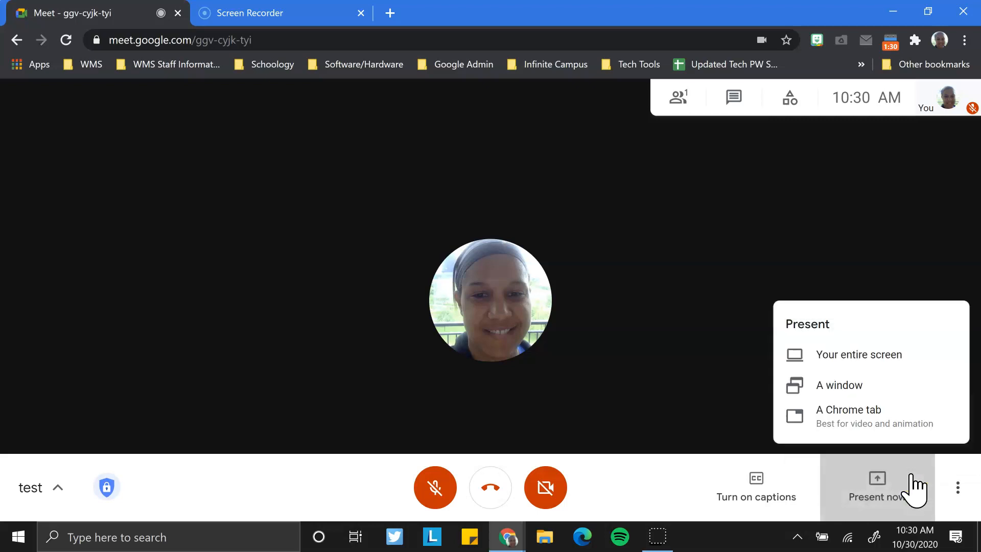
{"action": "mouse_move", "coordinate": [883, 369]}
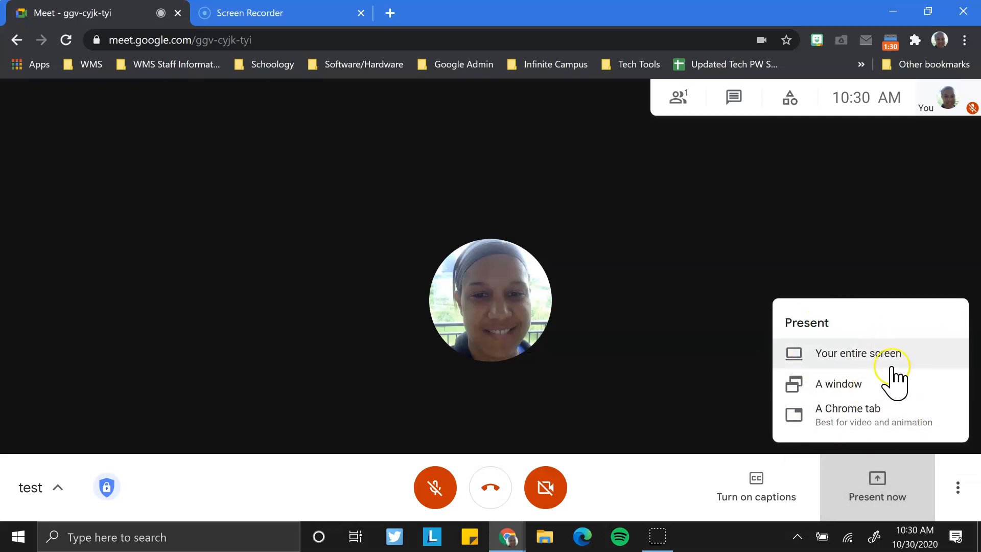
{"action": "mouse_move", "coordinate": [916, 357]}
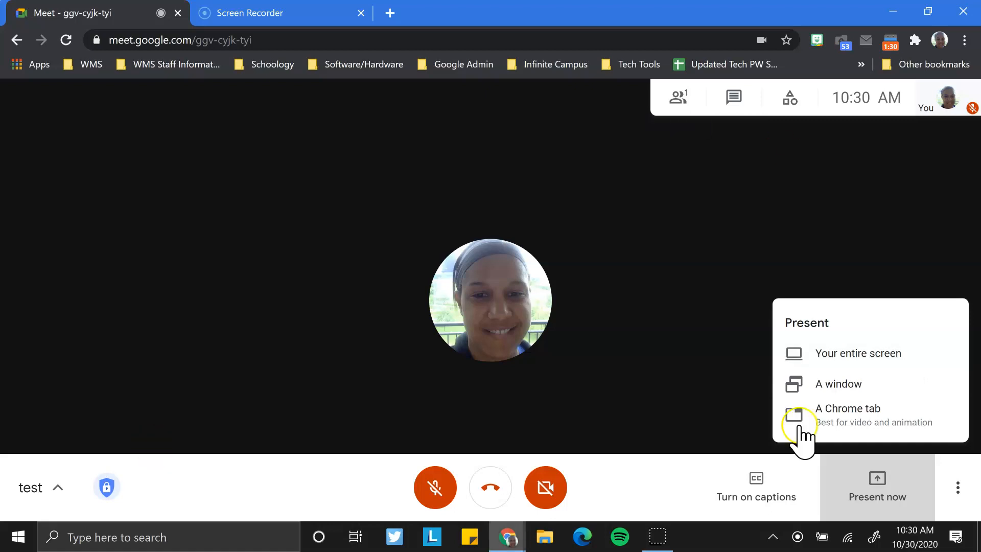
{"action": "mouse_move", "coordinate": [735, 238]}
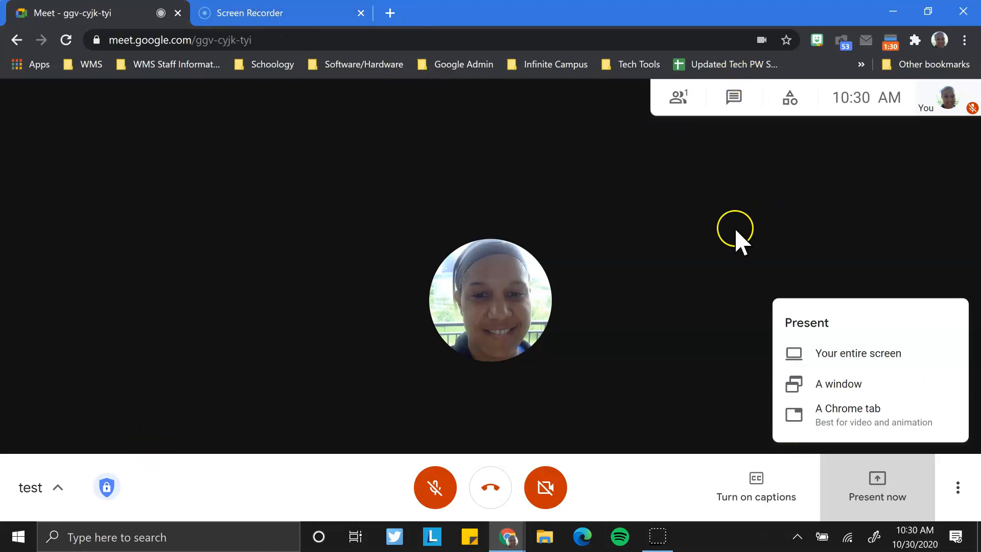
{"action": "mouse_move", "coordinate": [824, 241]}
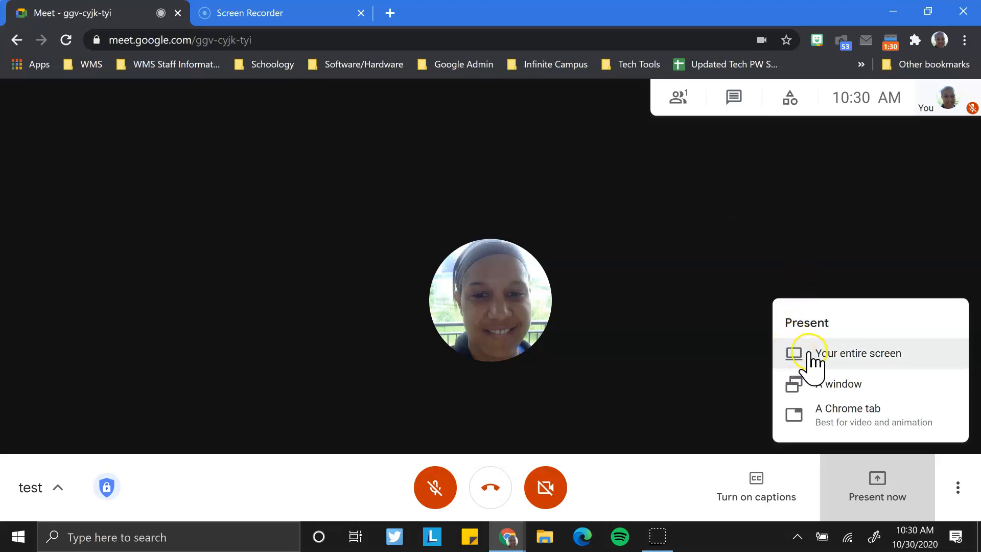
{"action": "mouse_move", "coordinate": [816, 341]}
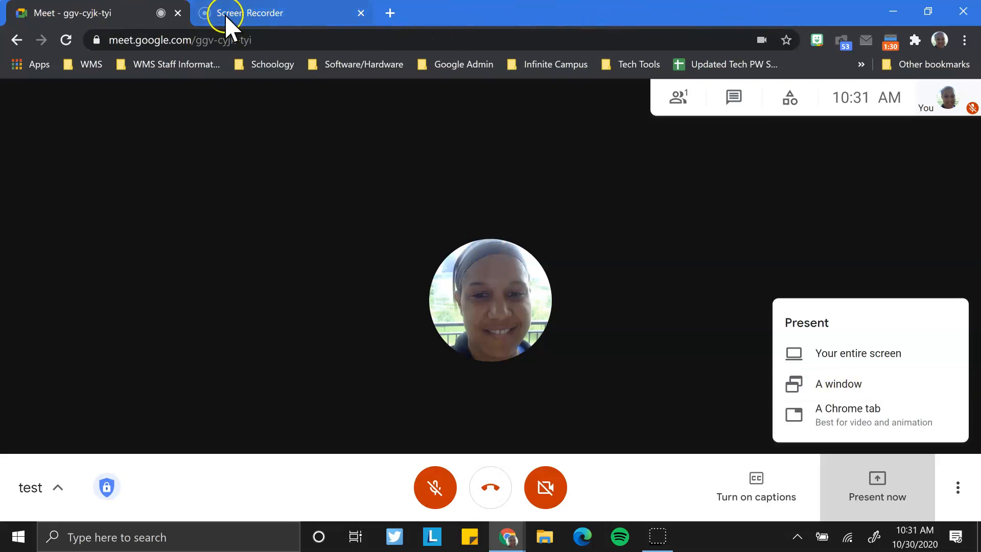
{"action": "mouse_move", "coordinate": [250, 13]}
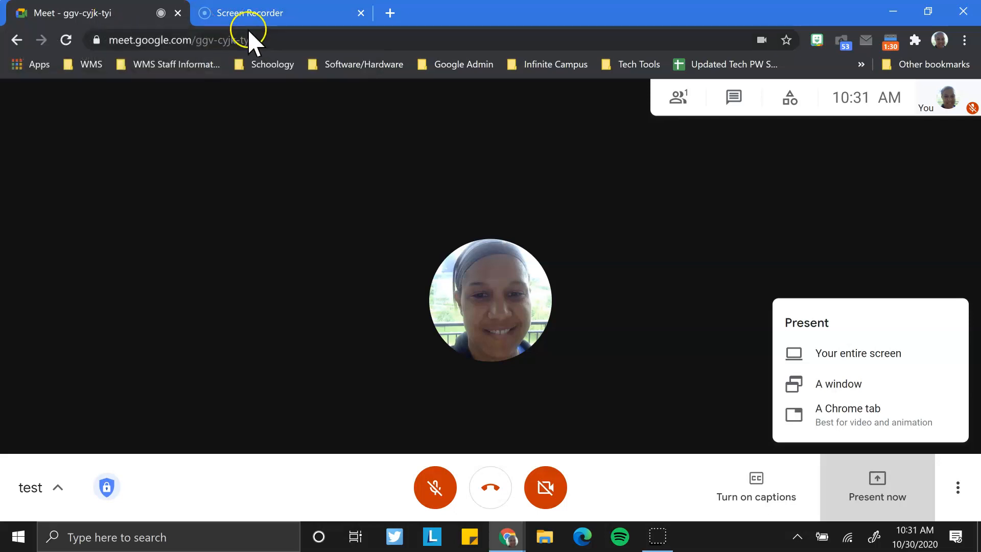
{"action": "mouse_move", "coordinate": [726, 313]}
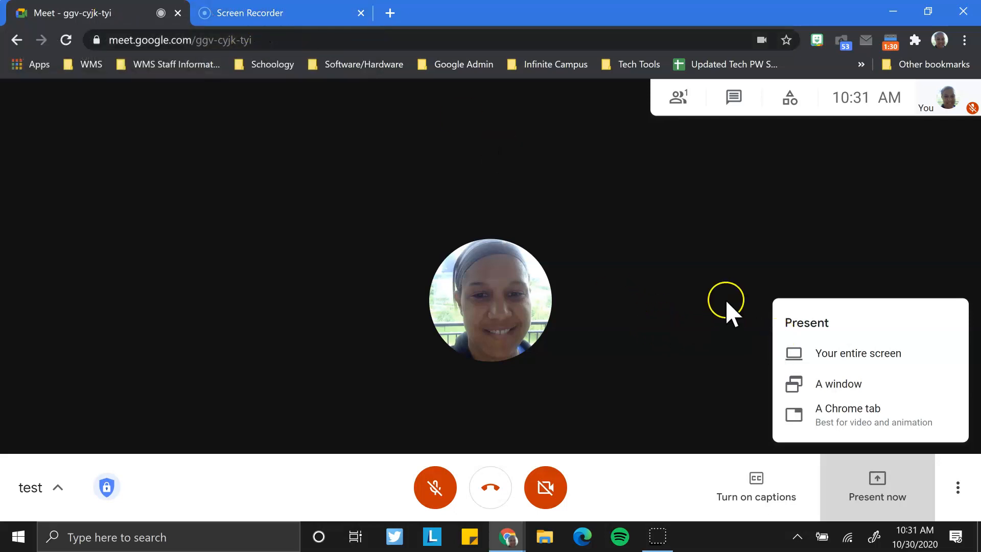
{"action": "mouse_move", "coordinate": [782, 481]}
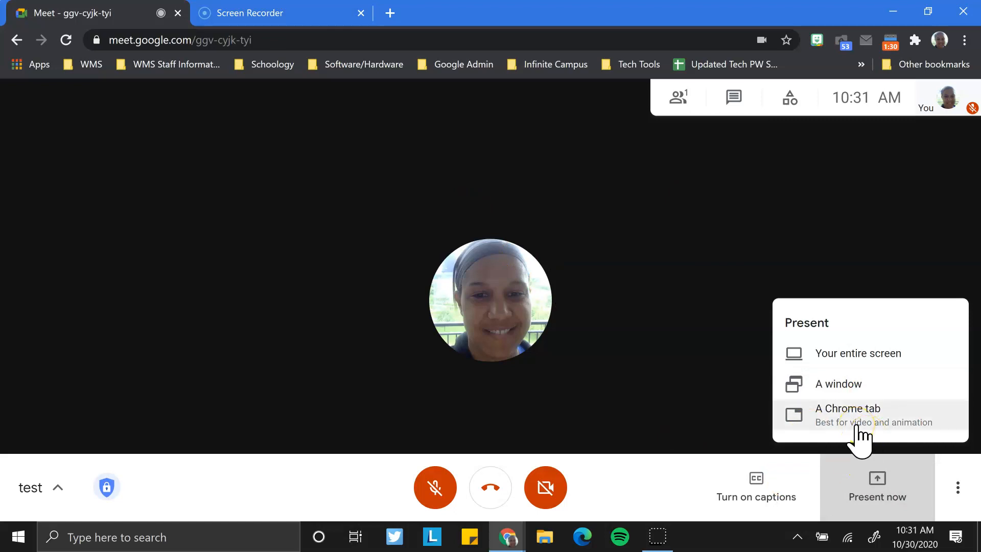
{"action": "mouse_move", "coordinate": [304, 468]}
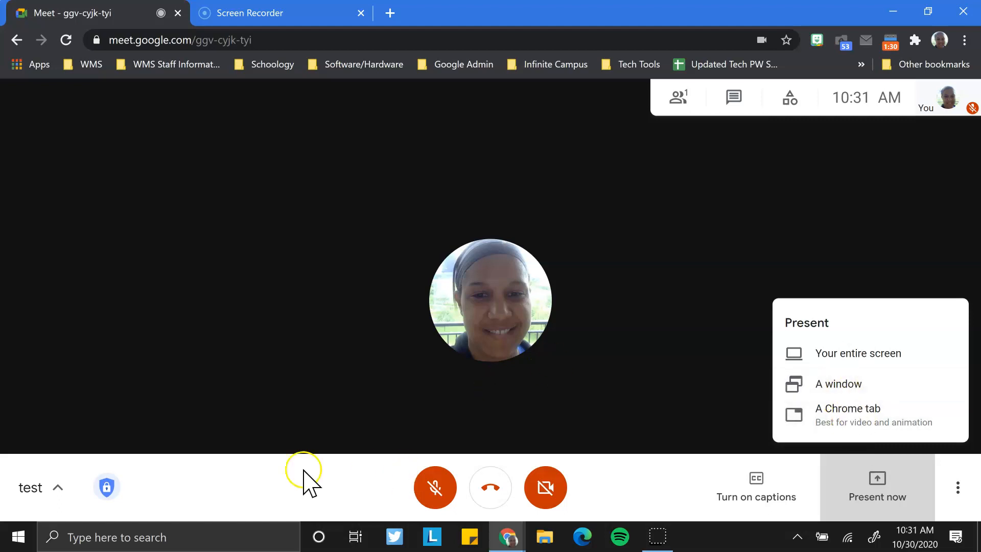
Step: Choose the 'protecting data privacy - Google Docs' tab as the Chrome tab to share
{"action": "left_click", "coordinate": [849, 408]}
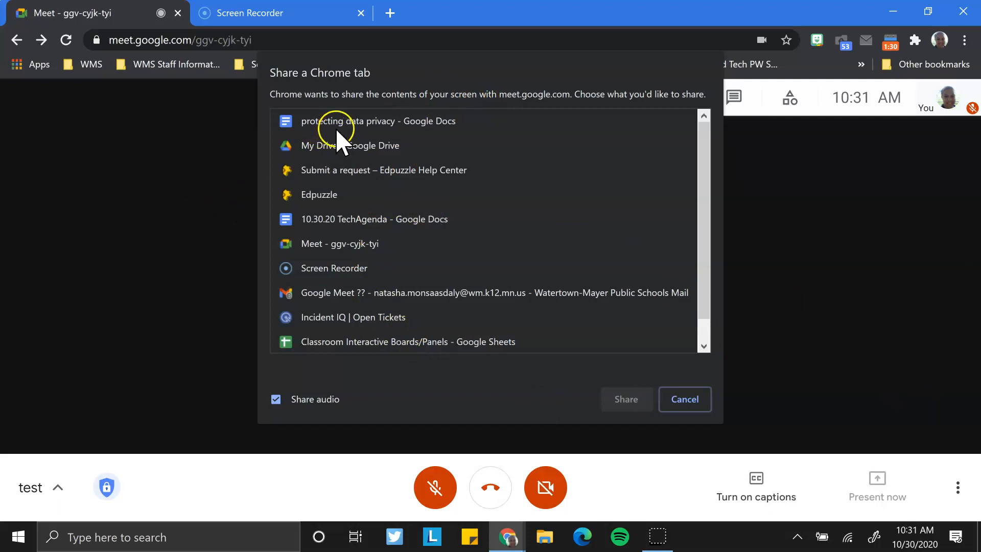
{"action": "left_click", "coordinate": [377, 121]}
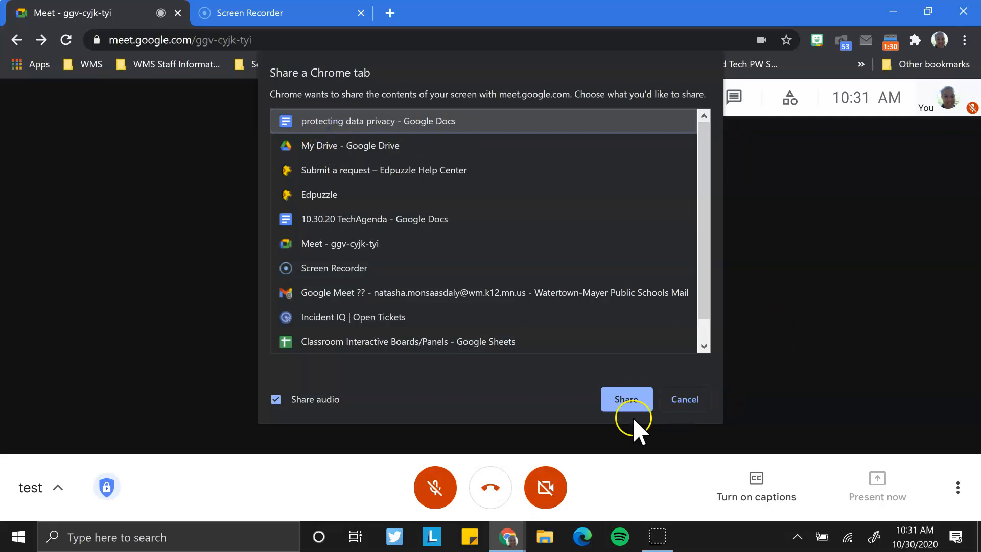
Step: Share the 'protecting data privacy' document tab to everyone with presentation audio on
{"action": "left_click", "coordinate": [626, 399]}
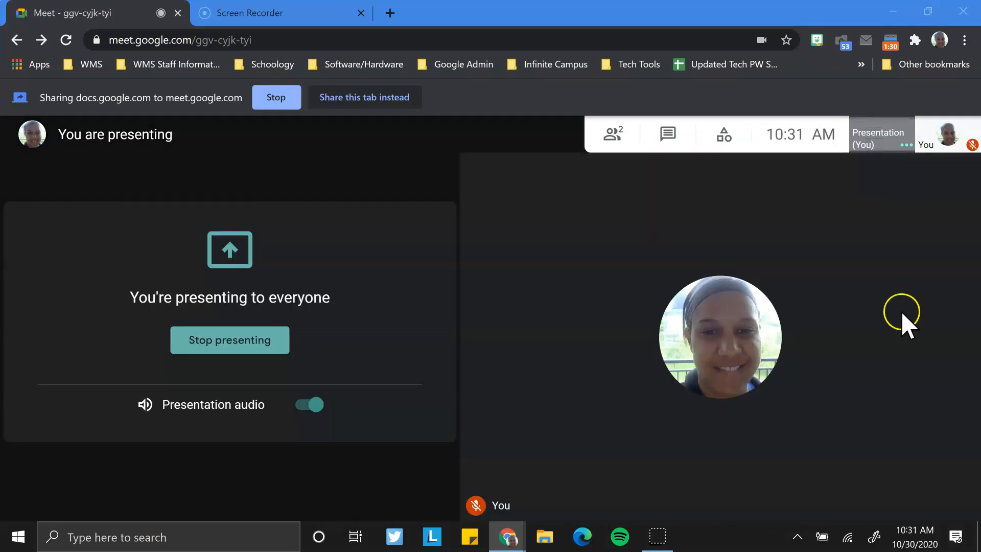
{"action": "mouse_move", "coordinate": [200, 291]}
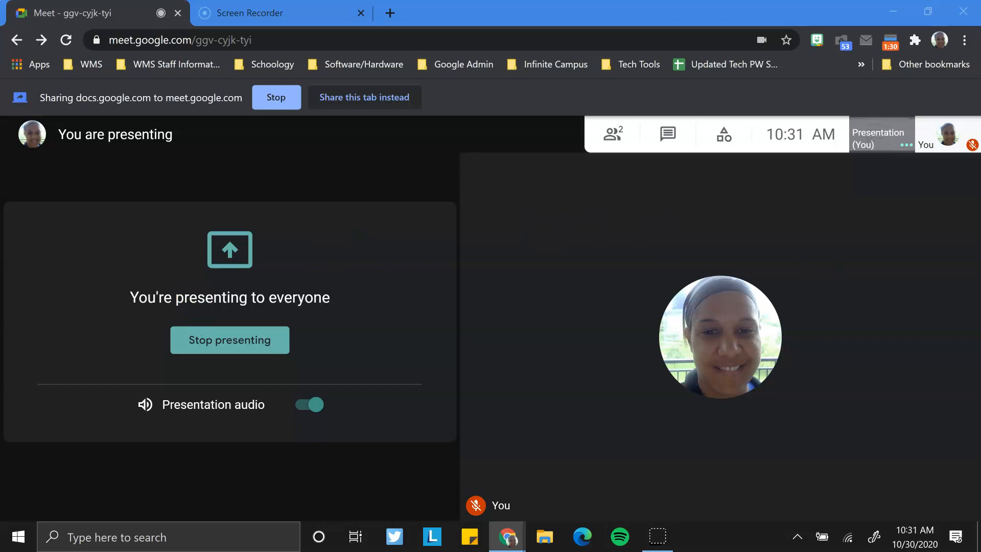
{"action": "mouse_move", "coordinate": [568, 316]}
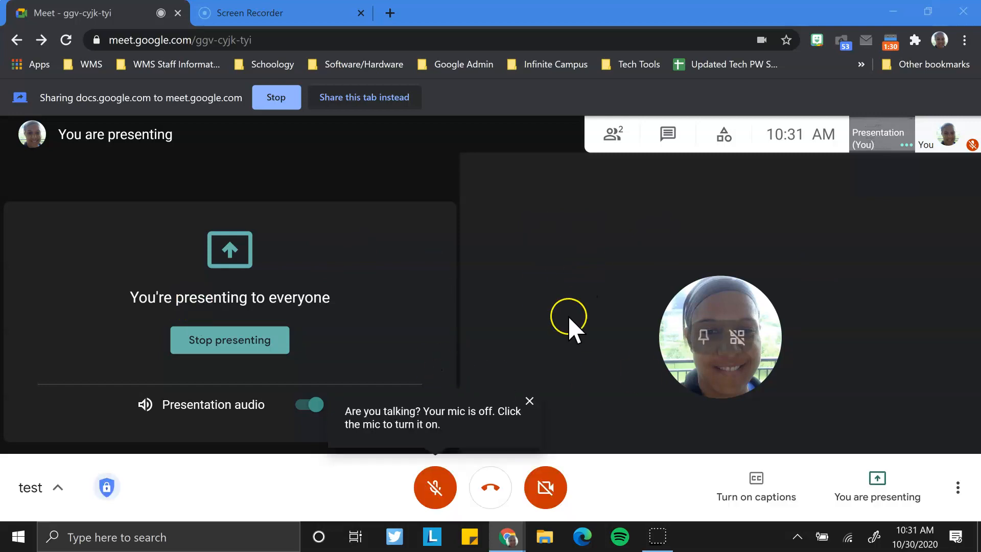
{"action": "mouse_move", "coordinate": [548, 225]}
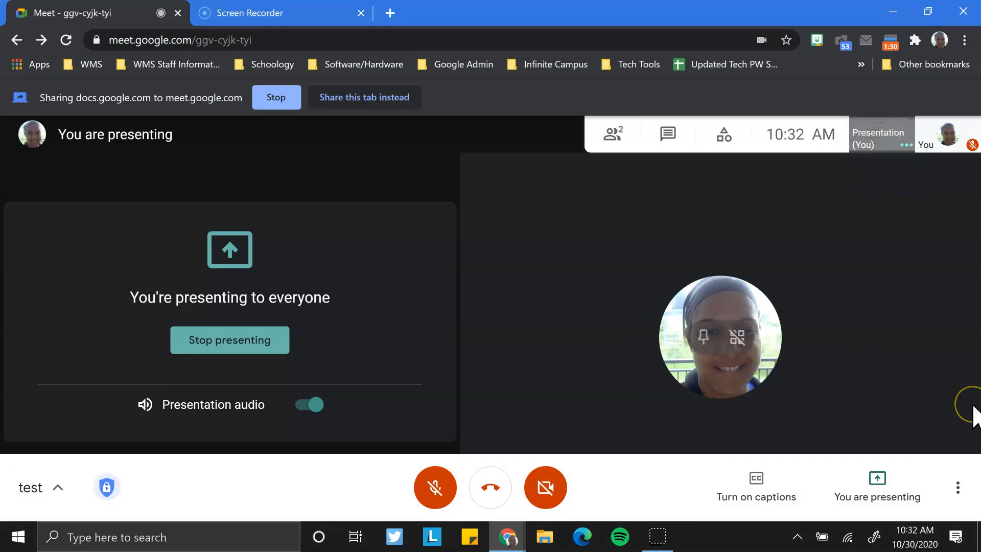
{"action": "mouse_move", "coordinate": [599, 288]}
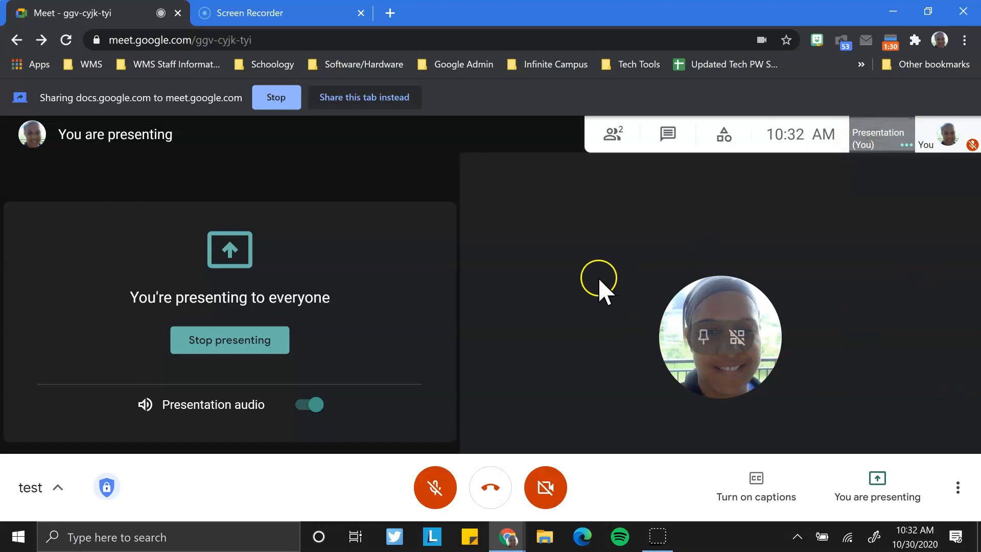
{"action": "mouse_move", "coordinate": [869, 157]}
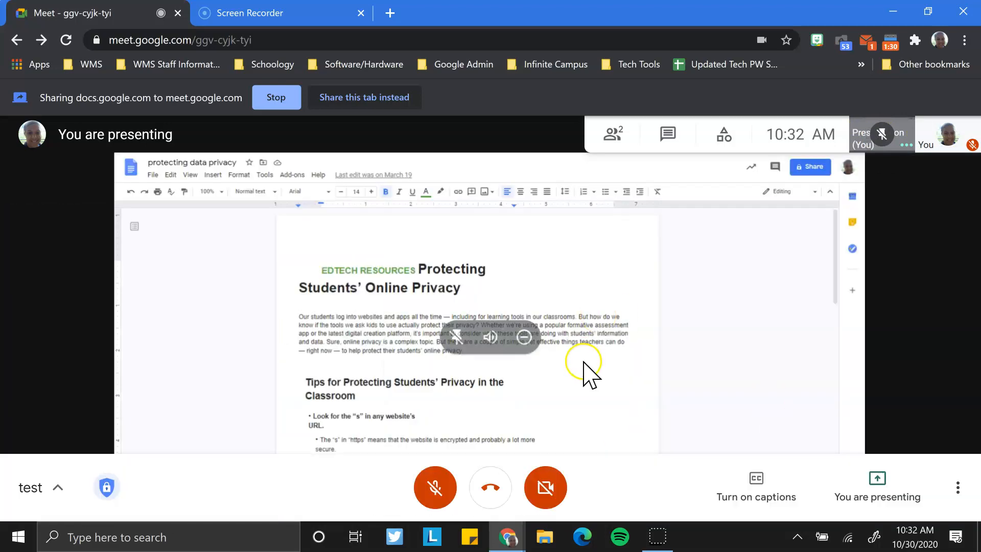
{"action": "mouse_move", "coordinate": [479, 215]}
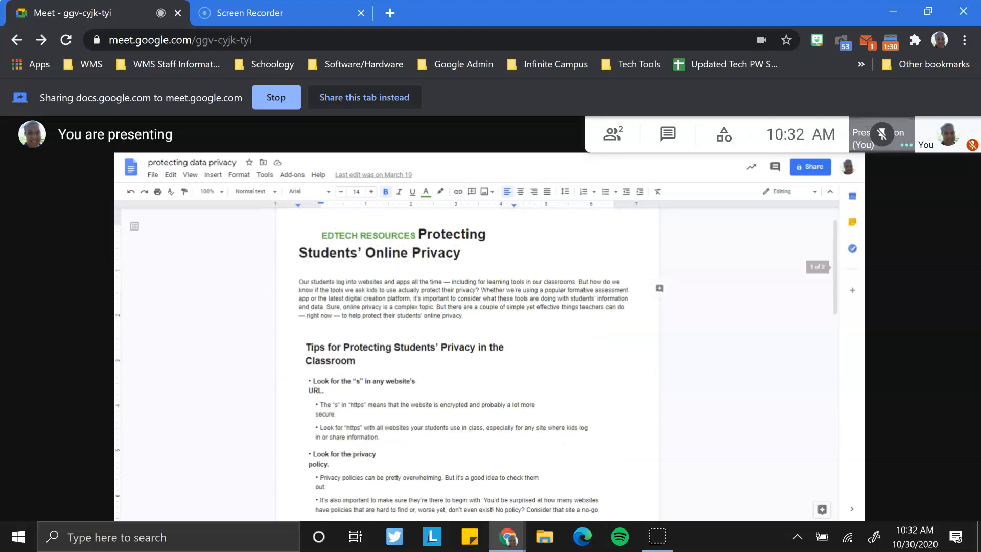
{"action": "mouse_move", "coordinate": [887, 225]}
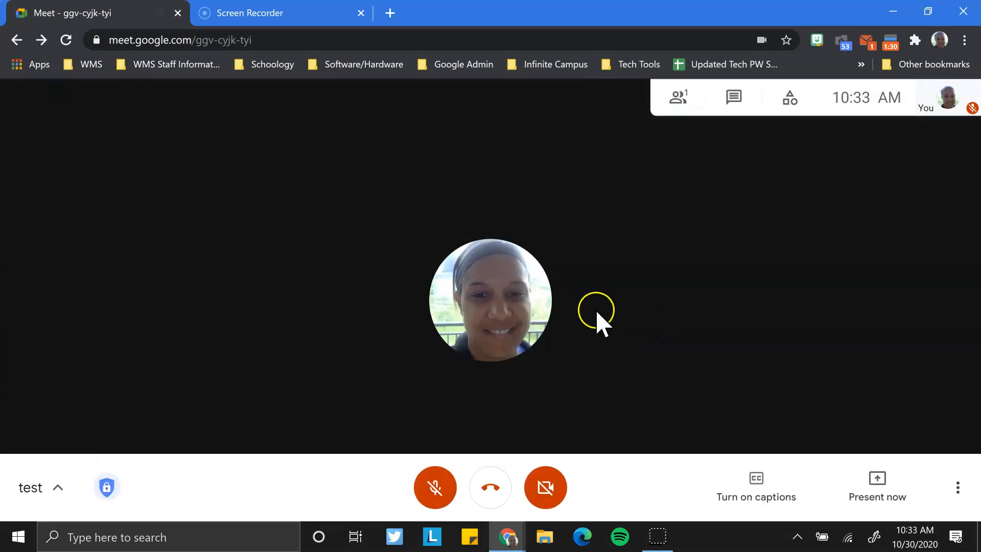
Step: Reopen the Present now menu after the presentation has ended
{"action": "left_click", "coordinate": [876, 487]}
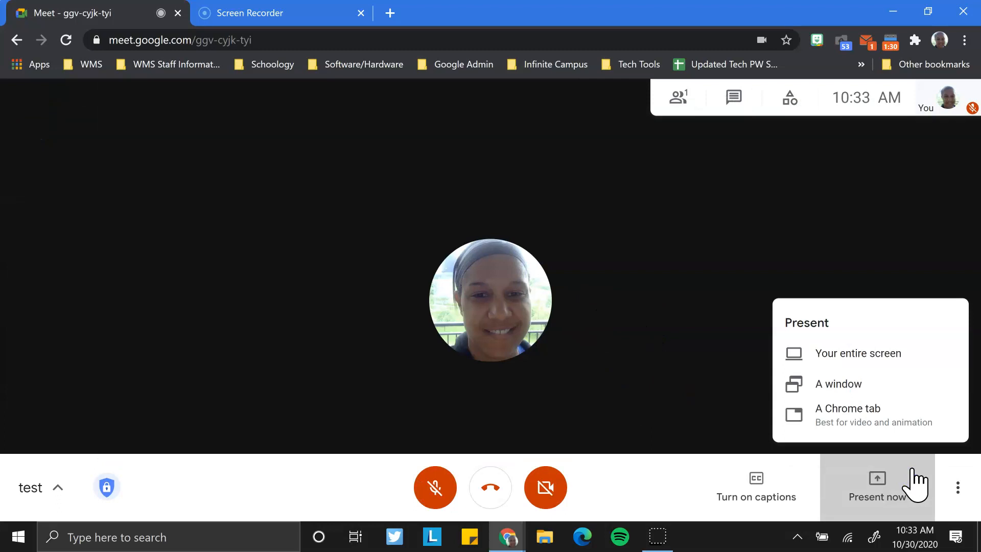